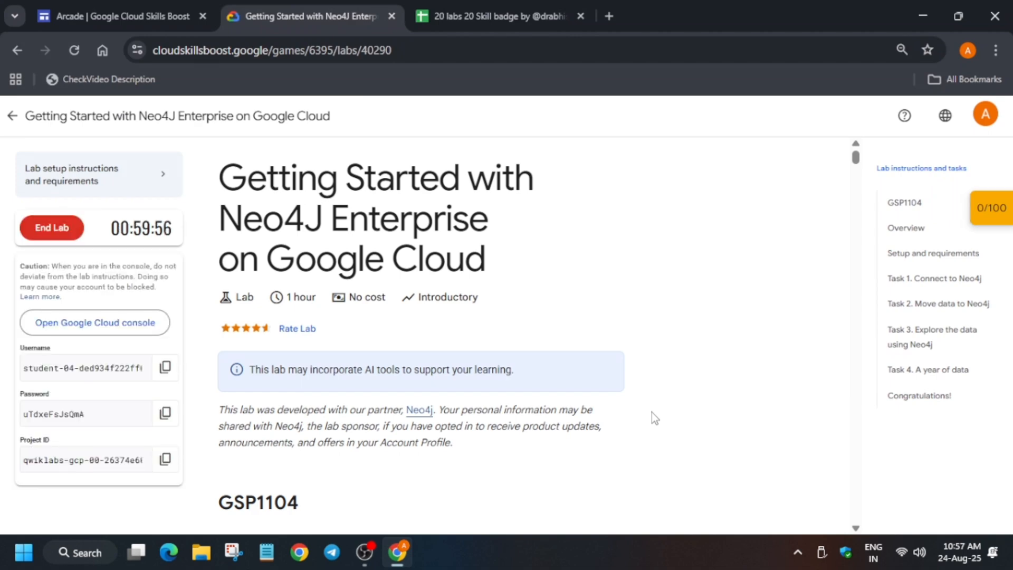
Launch the lab's Google Cloud console from the Skills Boost lab panel
{"action": "left_click", "coordinate": [95, 322]}
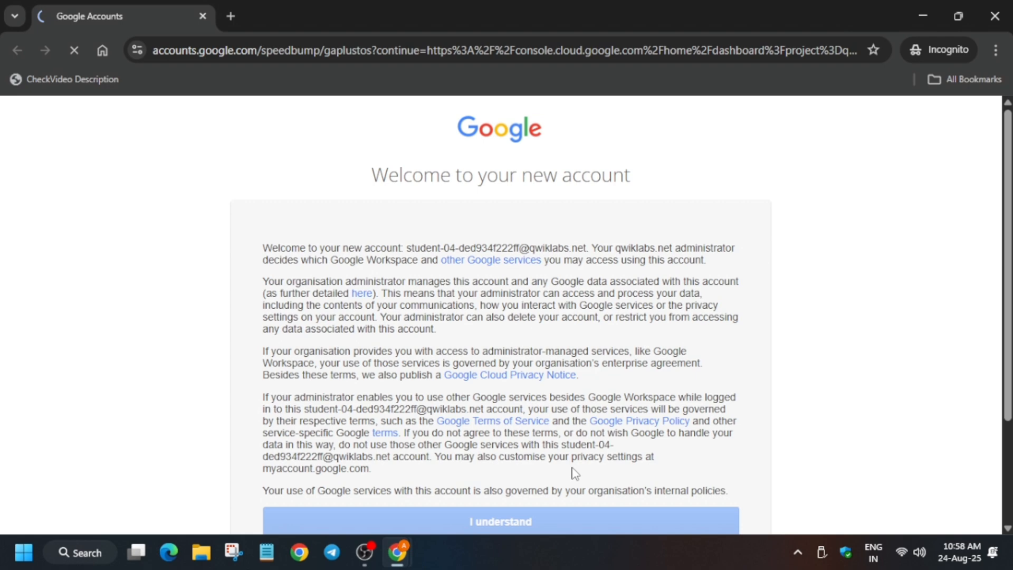
Acknowledge the new-account notice and agree to the Terms of Service
{"action": "left_click", "coordinate": [500, 521]}
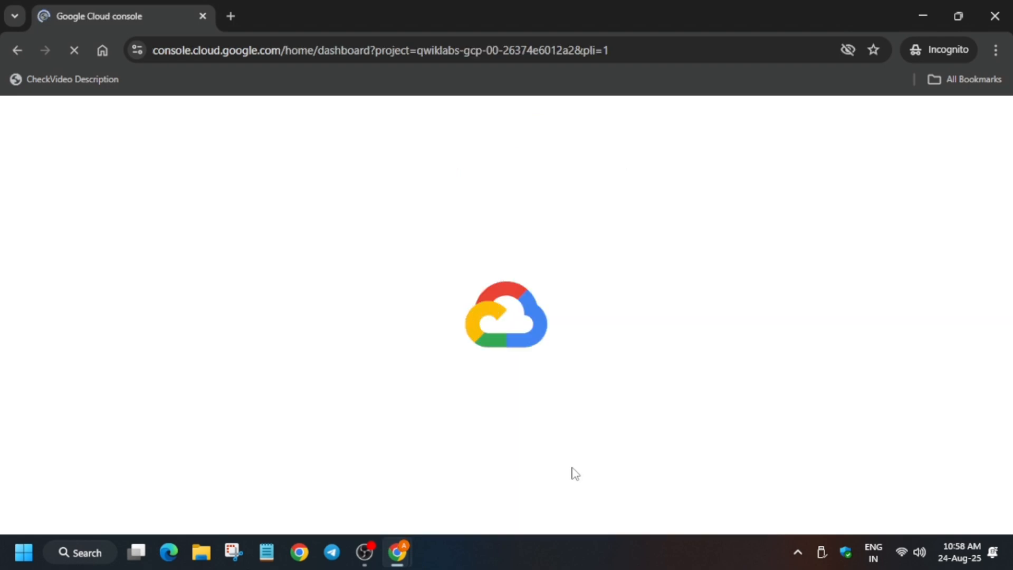
{"action": "mouse_move", "coordinate": [585, 464]}
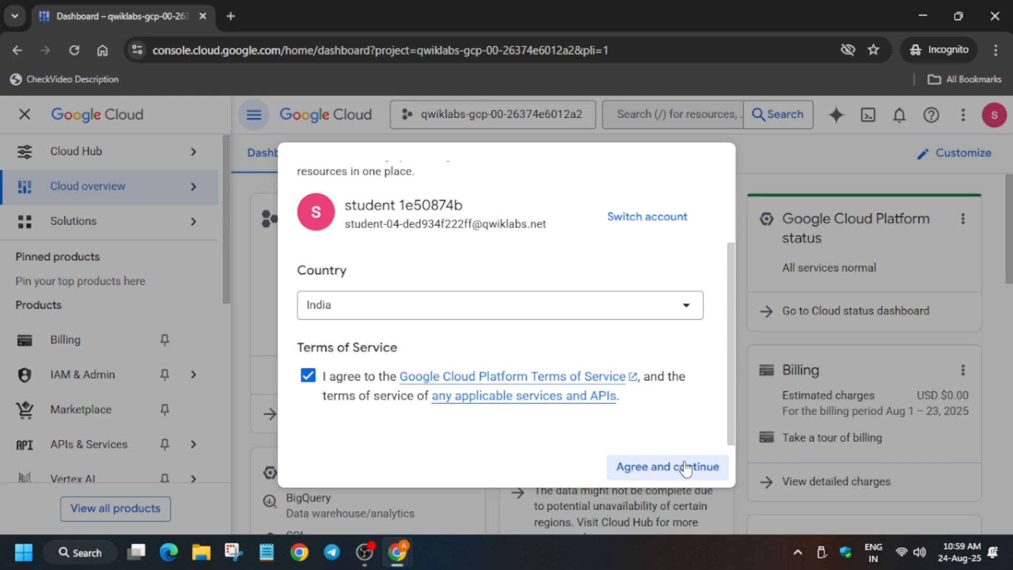
{"action": "left_click", "coordinate": [668, 467]}
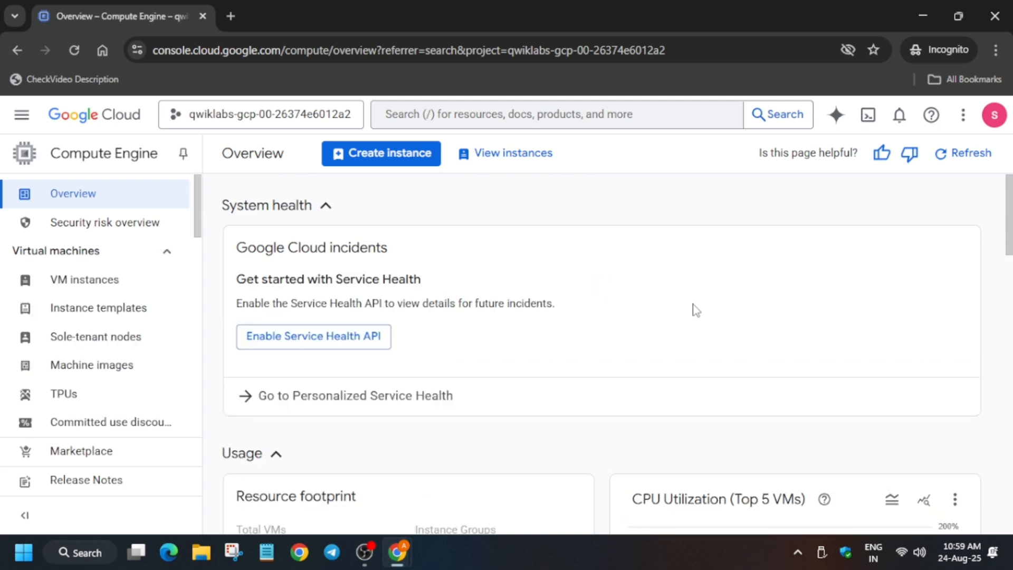
Open VM instances and close the tutorial panel to see external IP 35.239.119.51
{"action": "left_click", "coordinate": [84, 280]}
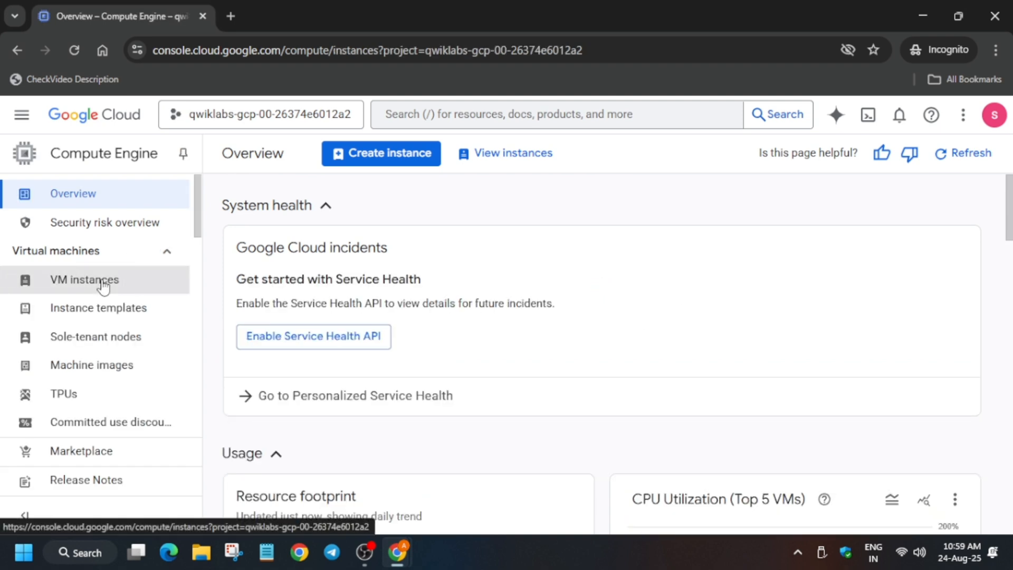
{"action": "left_click", "coordinate": [84, 280]}
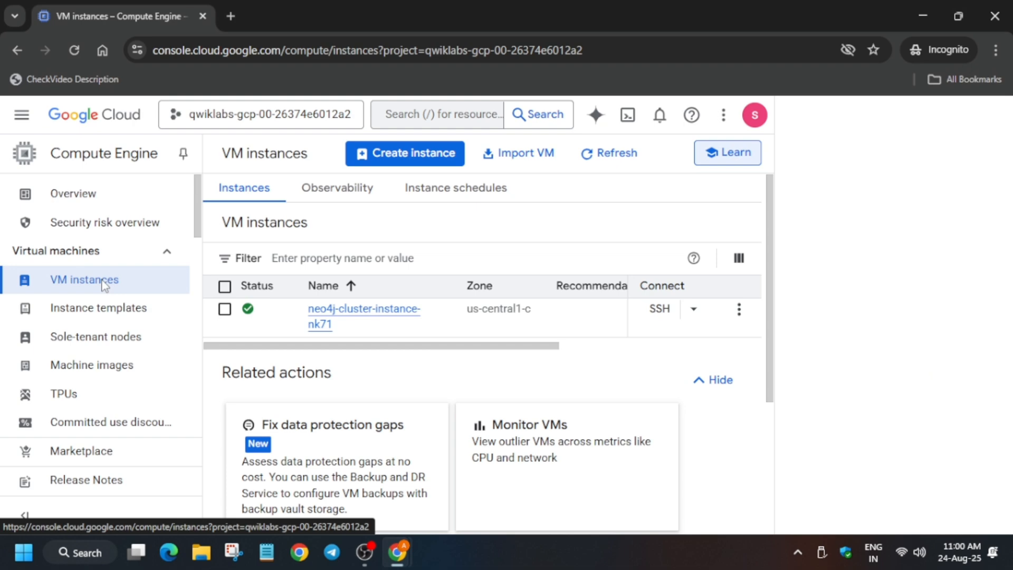
{"action": "left_click", "coordinate": [727, 152]}
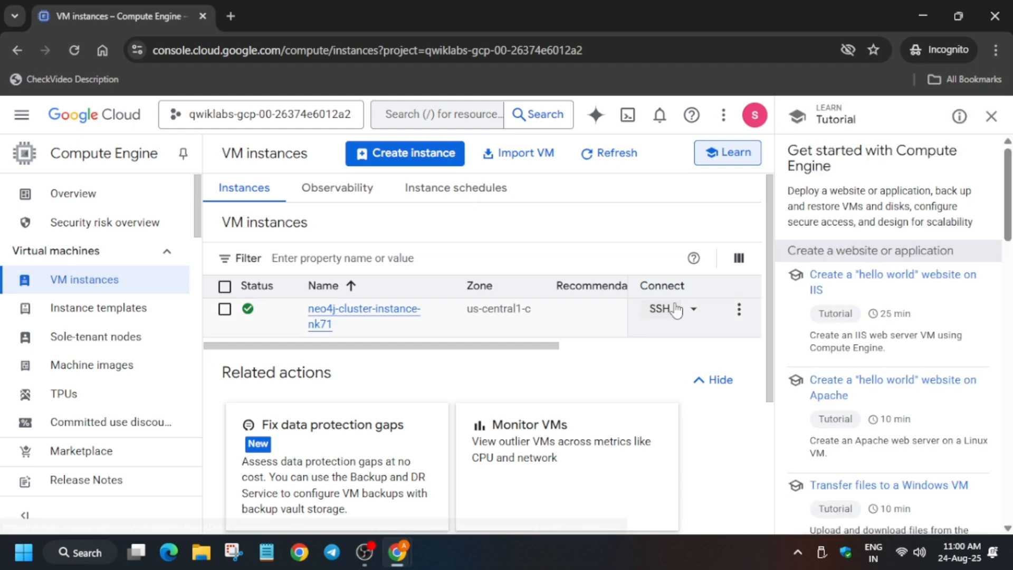
{"action": "mouse_move", "coordinate": [991, 116]}
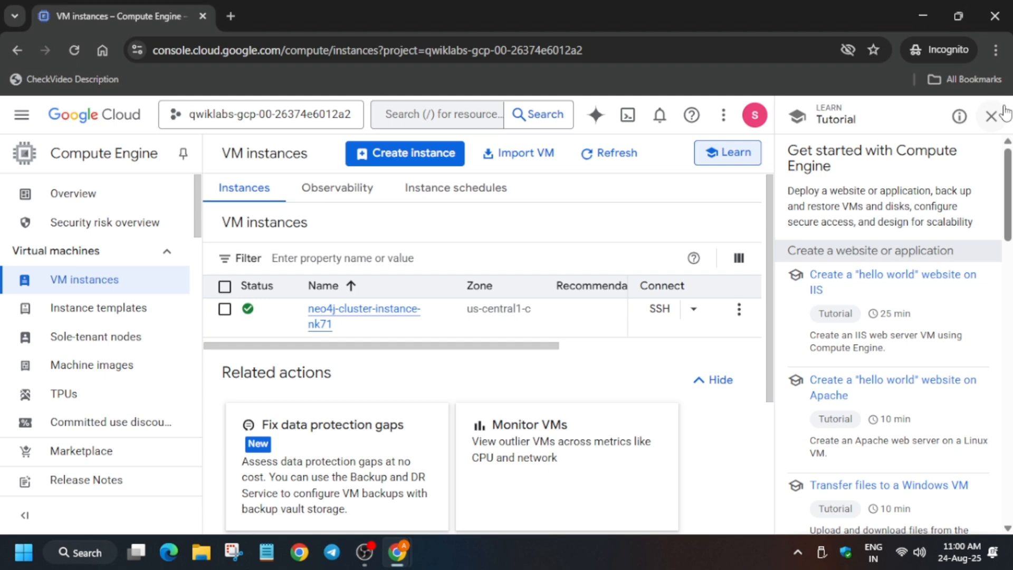
{"action": "left_click", "coordinate": [224, 309]}
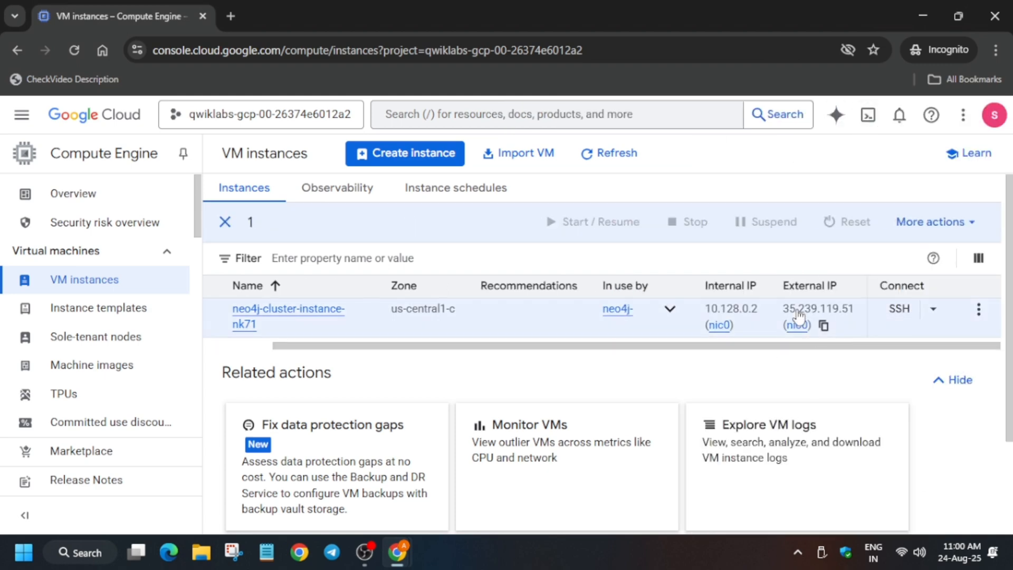
Bring up the 'Task 1. Connect to Neo4j' instructions in the lab outline
{"action": "left_click", "coordinate": [304, 16]}
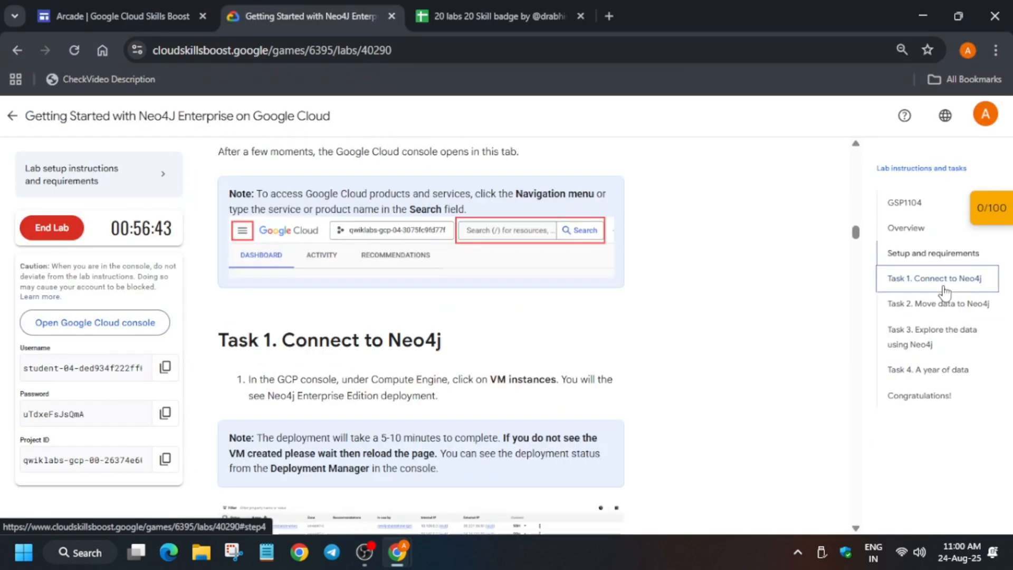
{"action": "scroll", "scroll_direction": "down", "scroll_amount": 3}
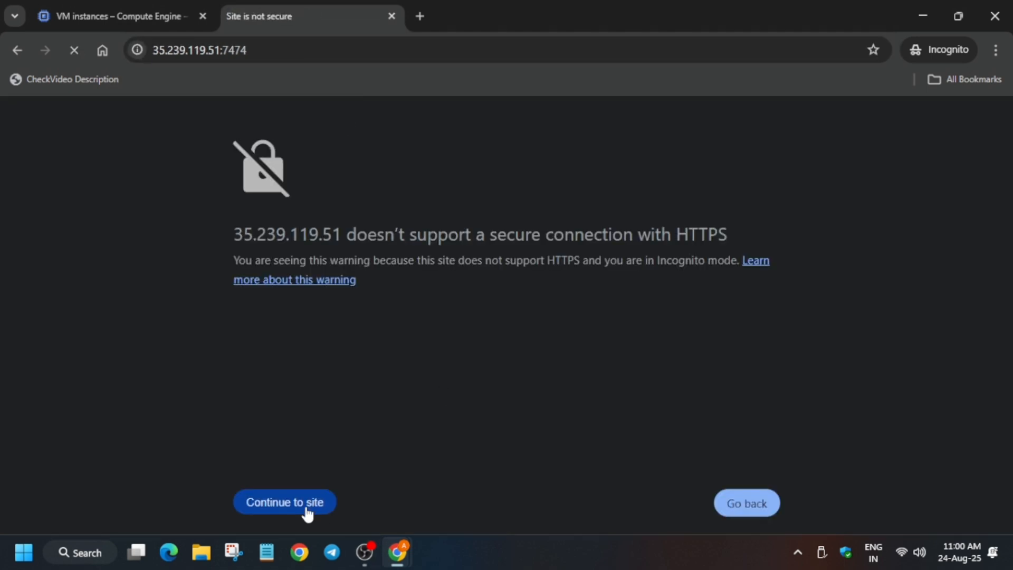
Bypass the insecure-site warning and try connecting to Neo4j as neo4j
{"action": "left_click", "coordinate": [285, 502]}
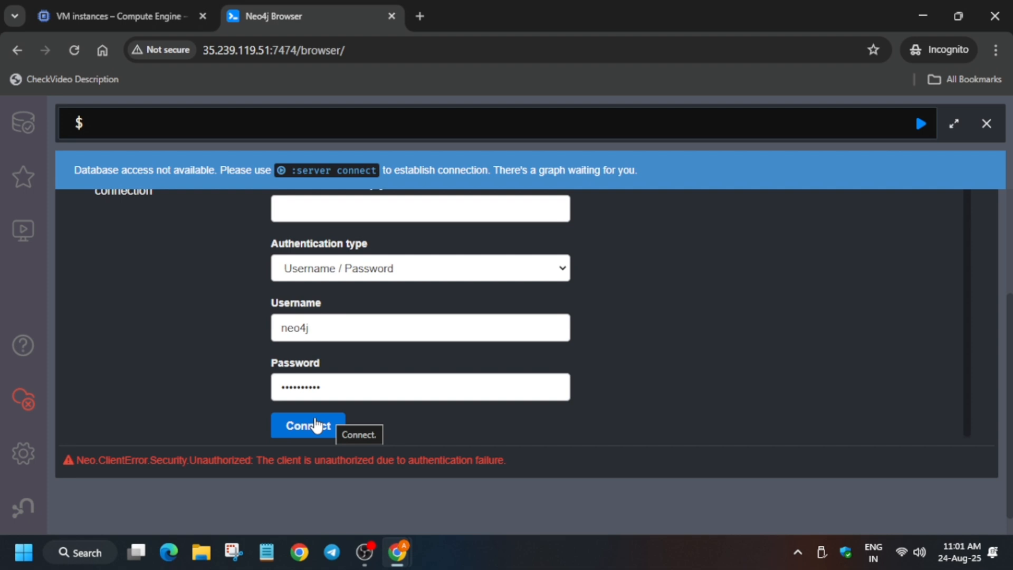
{"action": "left_click", "coordinate": [308, 426]}
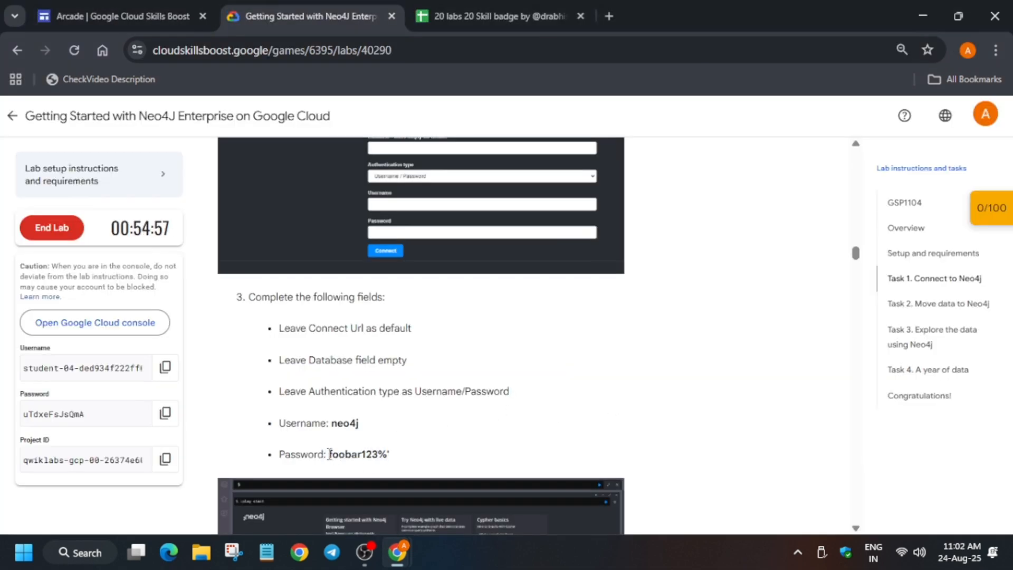
{"action": "mouse_move", "coordinate": [358, 469]}
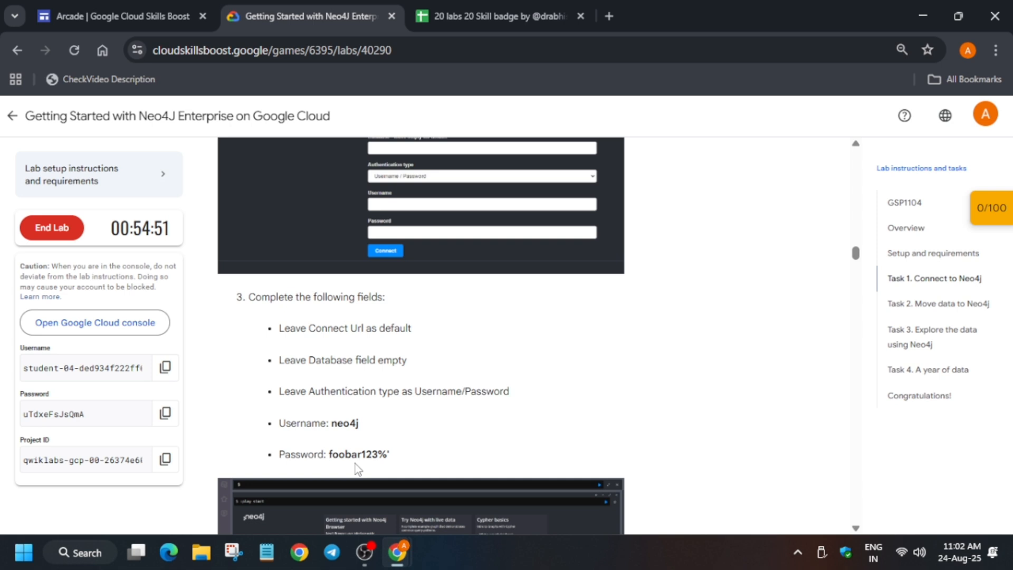
Select the Neo4j password and copy the Company and Manager node-key constraint statements
{"action": "double_click", "coordinate": [357, 455]}
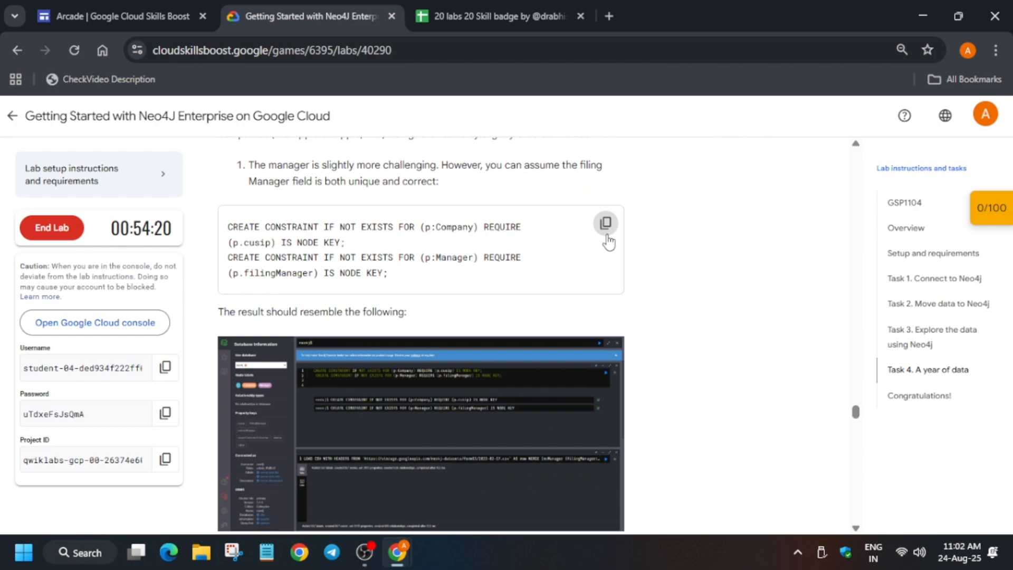
{"action": "left_click", "coordinate": [606, 223]}
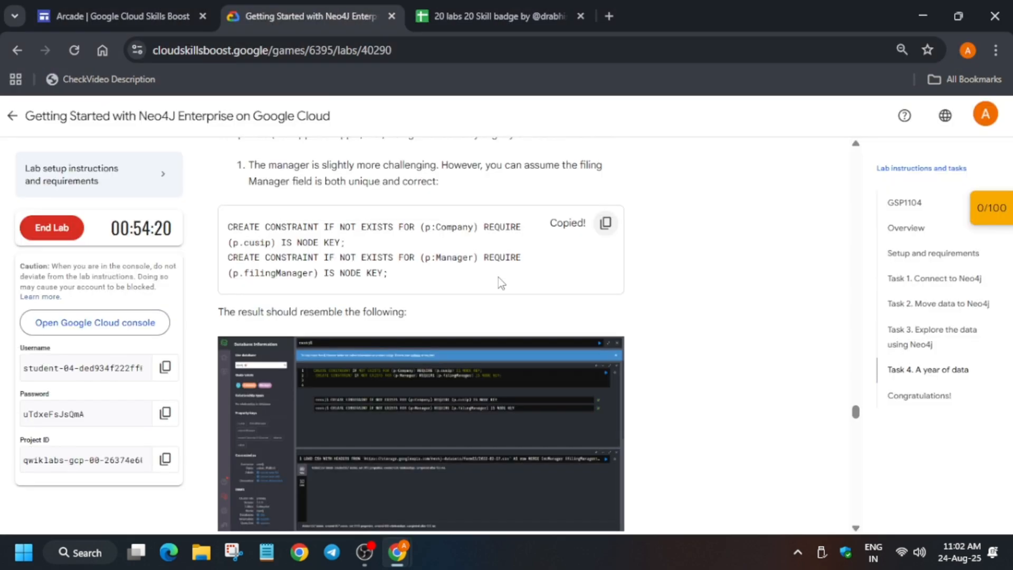
{"action": "scroll", "scroll_direction": "down", "scroll_amount": 3}
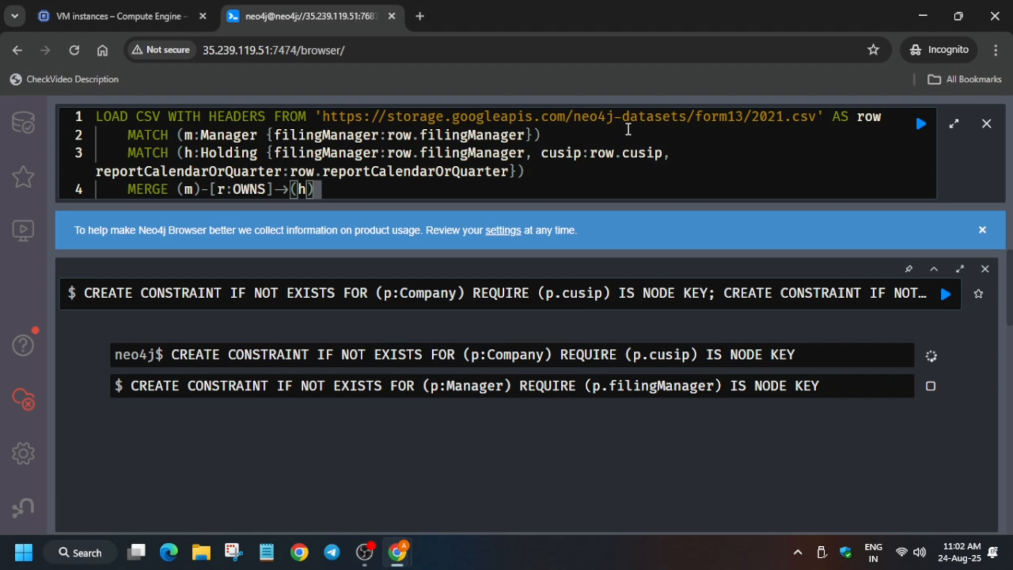
Run the LOAD CSV query merging manager-to-holding OWNS relationships
{"action": "left_click", "coordinate": [312, 17]}
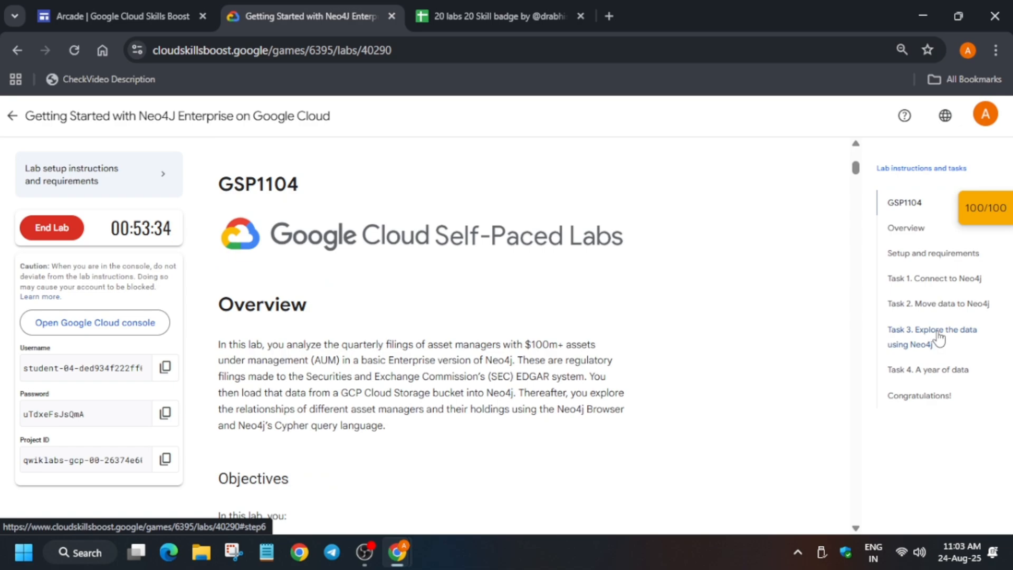
{"action": "scroll", "scroll_direction": "down", "scroll_amount": 3}
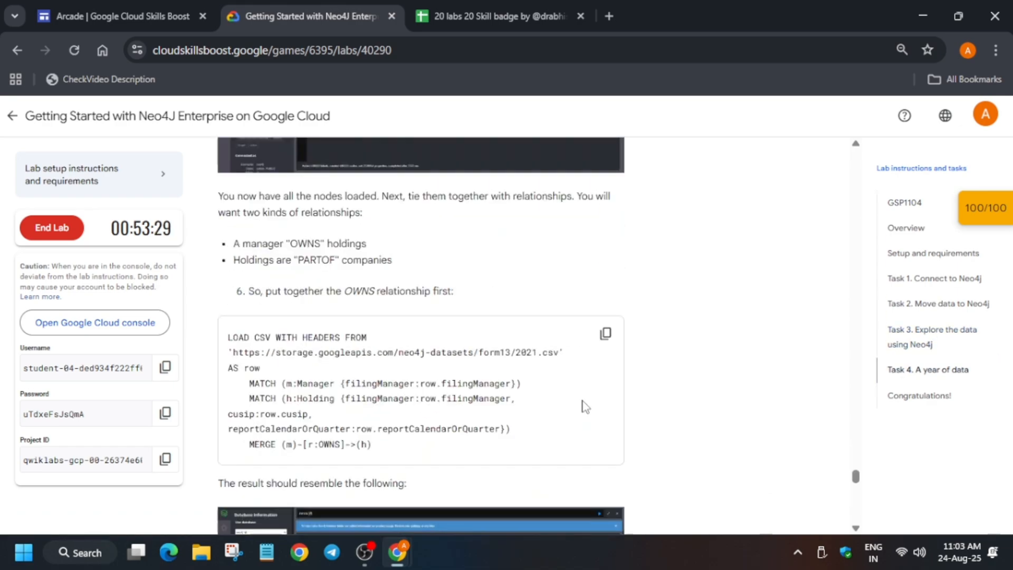
{"action": "scroll", "scroll_direction": "down", "scroll_amount": 3}
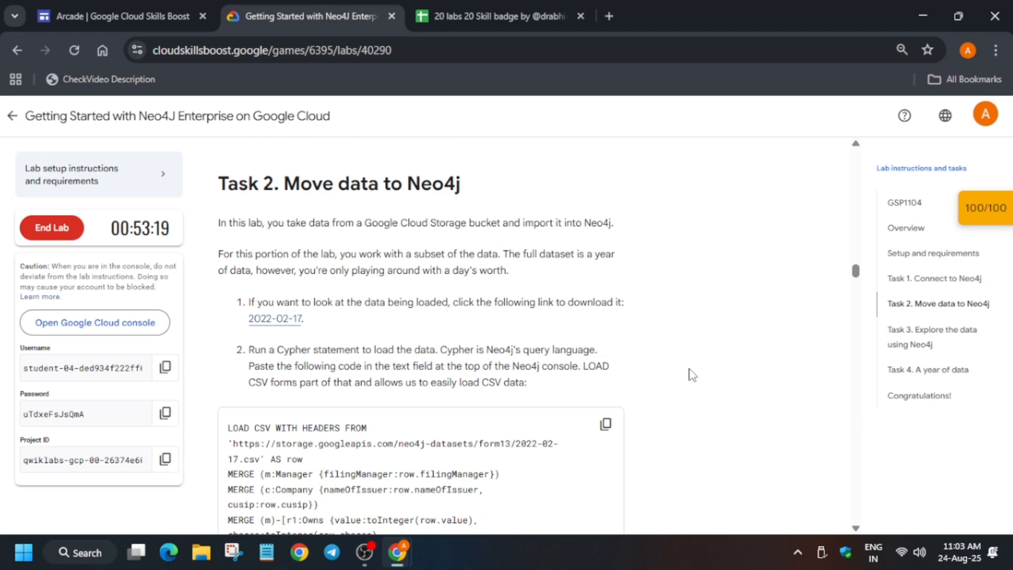
{"action": "left_click_drag", "start_coordinate": [249, 349], "coordinate": [371, 427]}
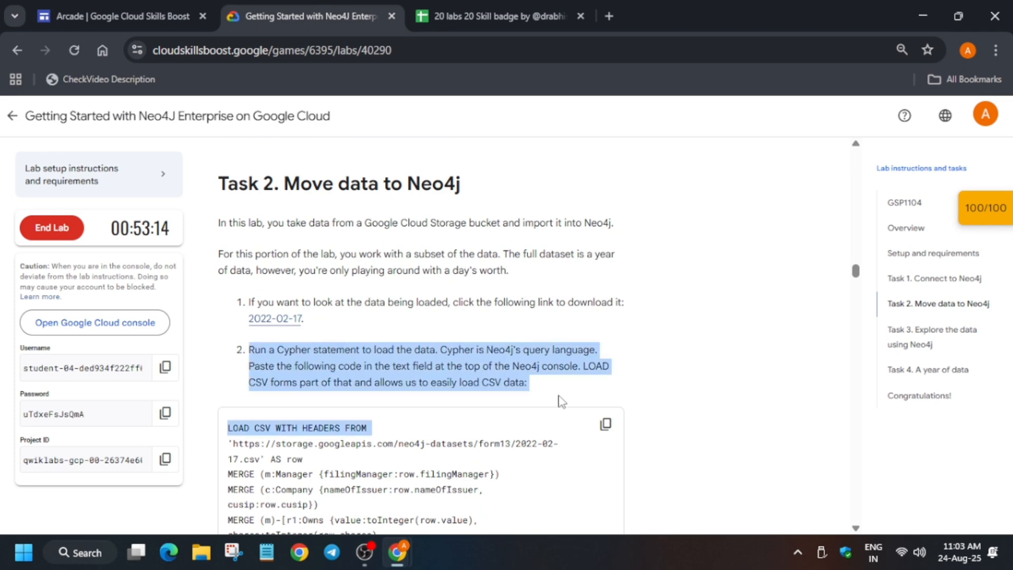